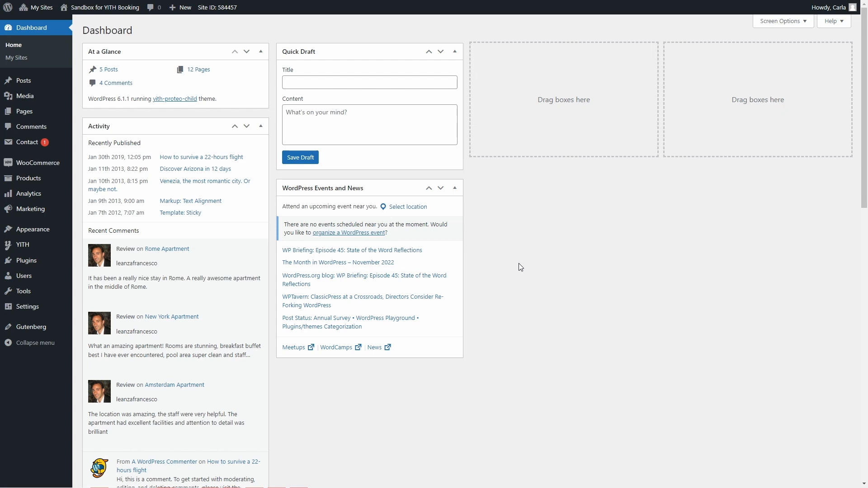
{"action": "mouse_move", "coordinate": [110, 252]}
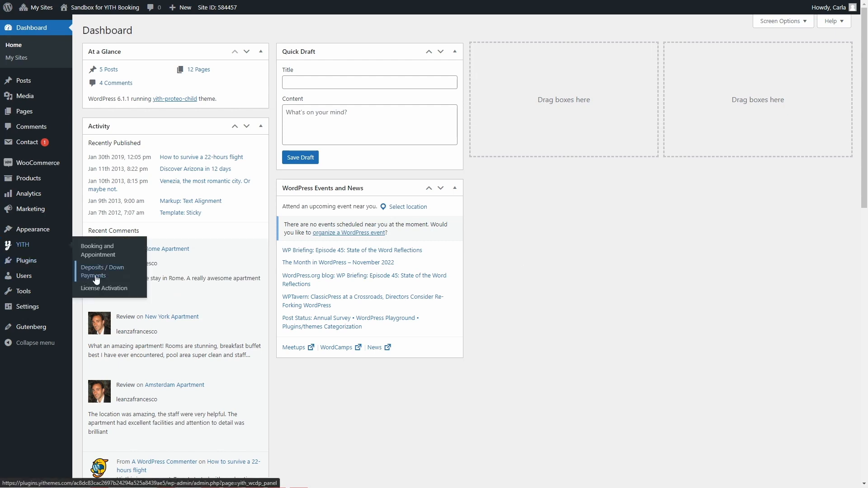
Enable deposits on all products with a default 50% rate deposit and save the options.
{"action": "left_click", "coordinate": [102, 272]}
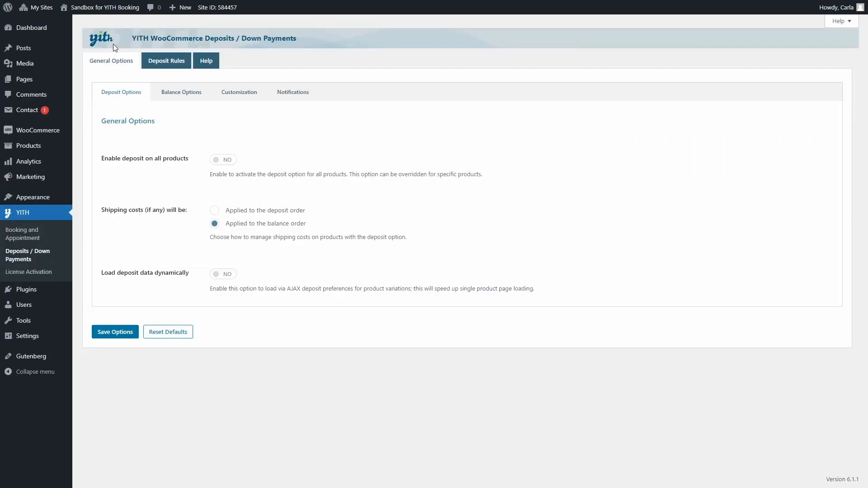
{"action": "mouse_move", "coordinate": [145, 92]}
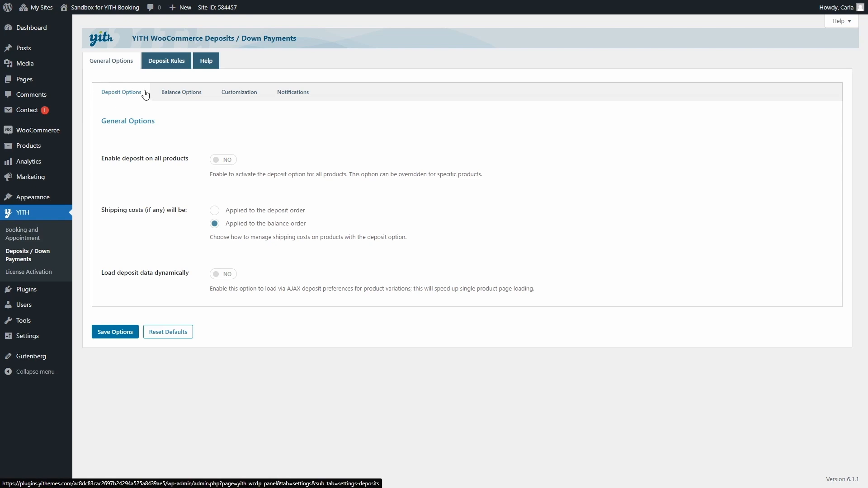
{"action": "mouse_move", "coordinate": [144, 168]}
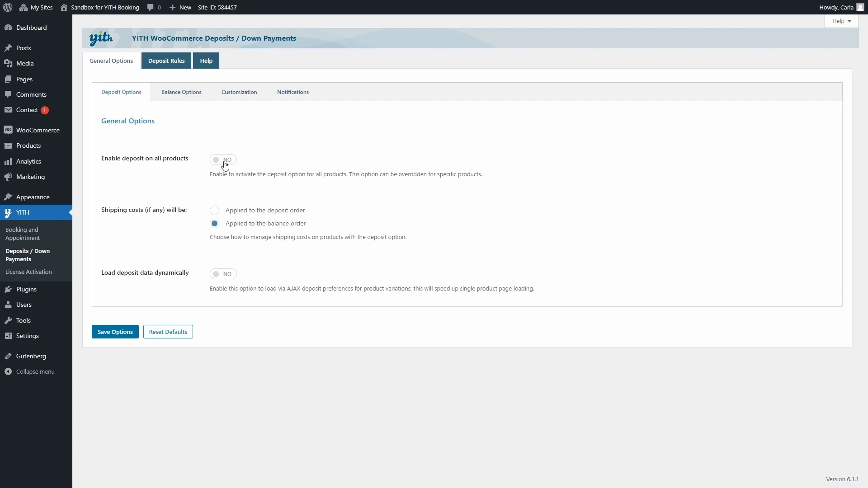
{"action": "left_click", "coordinate": [223, 159]}
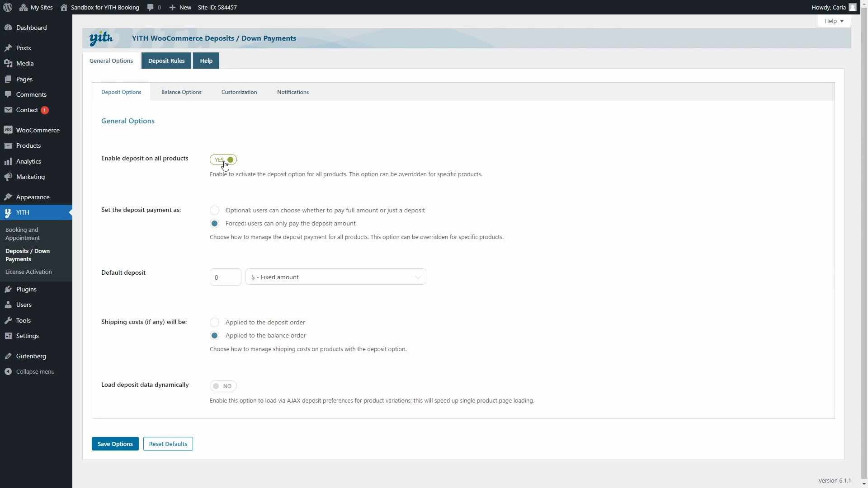
{"action": "mouse_move", "coordinate": [236, 216]}
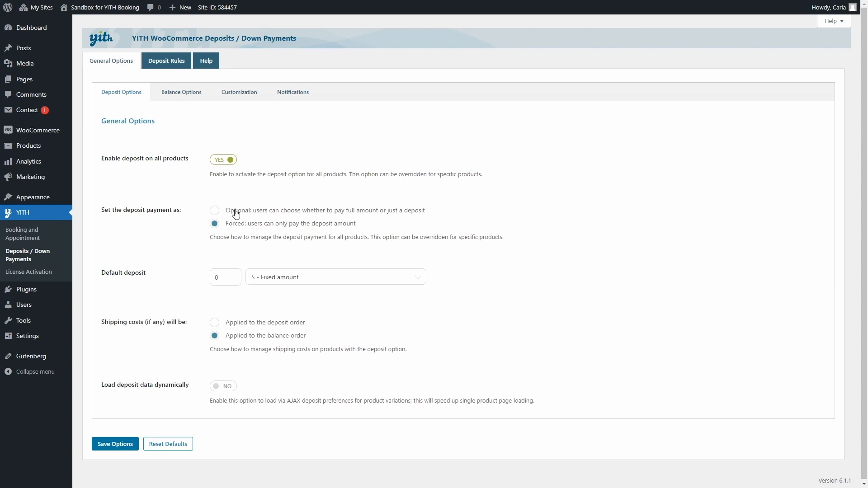
{"action": "mouse_move", "coordinate": [235, 229]}
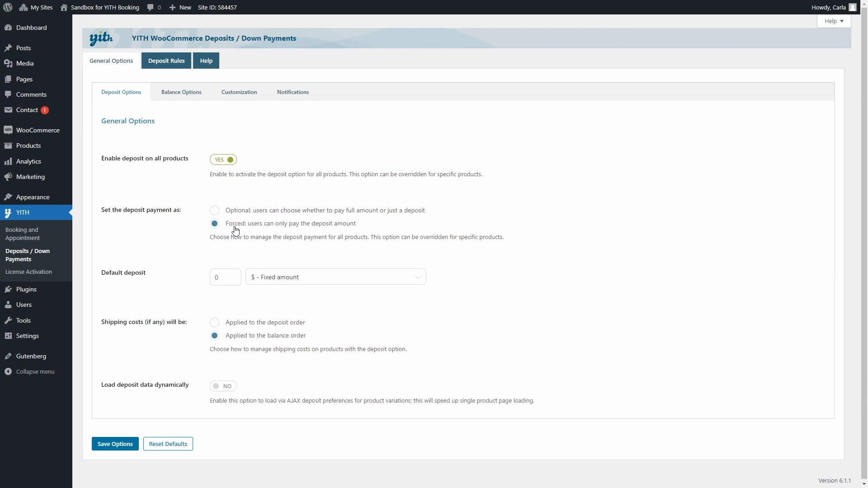
{"action": "mouse_move", "coordinate": [232, 232]}
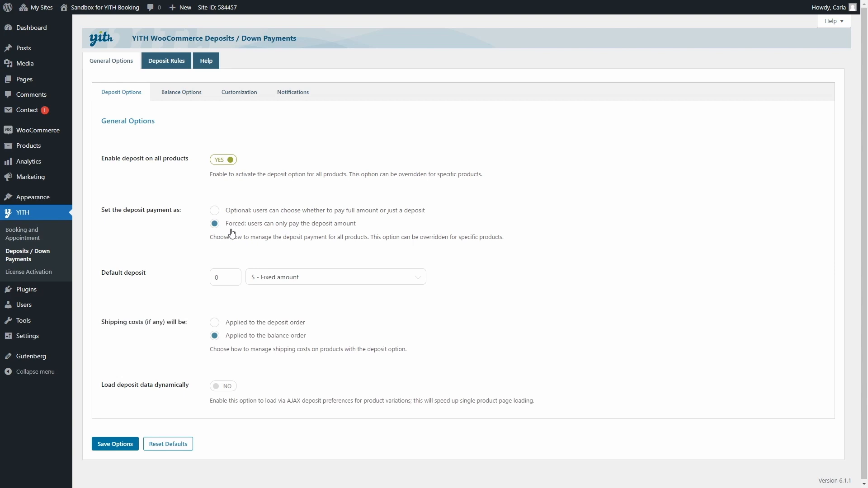
{"action": "mouse_move", "coordinate": [158, 291]}
{"action": "type", "text": "5"}
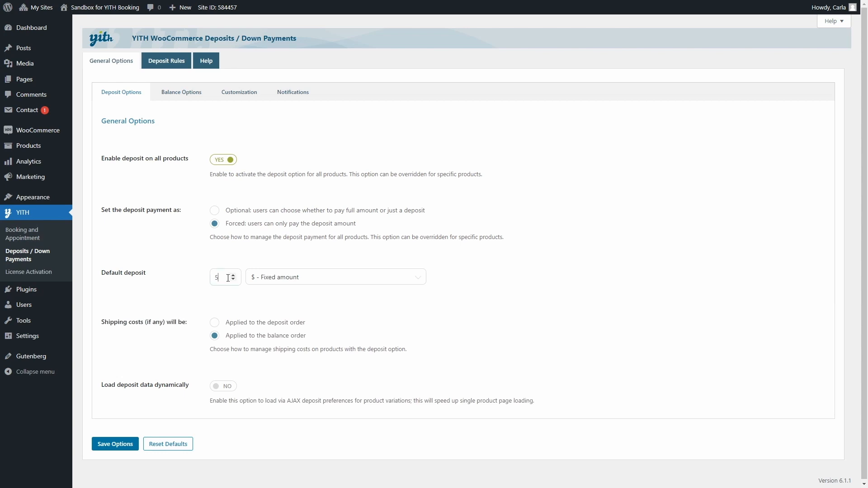
{"action": "left_click", "coordinate": [335, 276]}
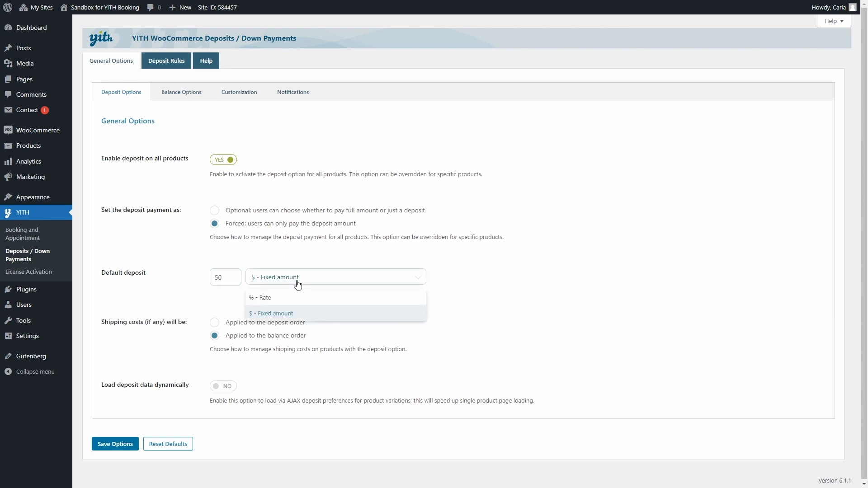
{"action": "mouse_move", "coordinate": [288, 313]}
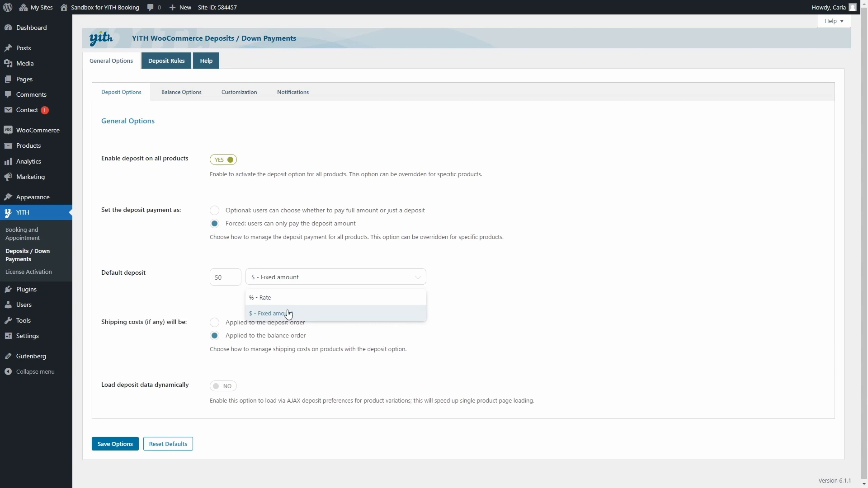
{"action": "mouse_move", "coordinate": [286, 302]}
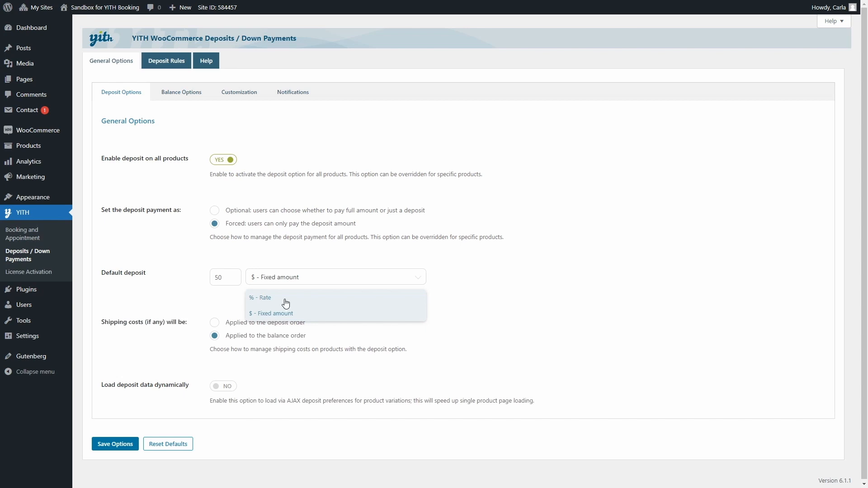
{"action": "left_click", "coordinate": [260, 297]}
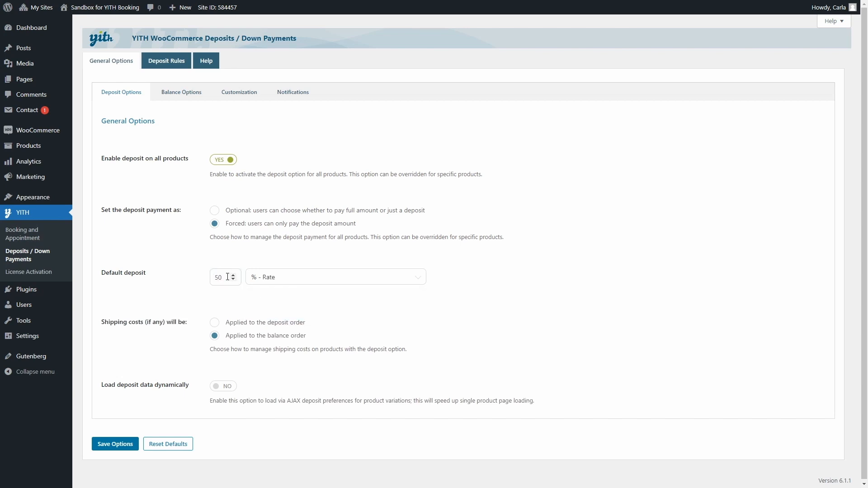
{"action": "left_click", "coordinate": [115, 443]}
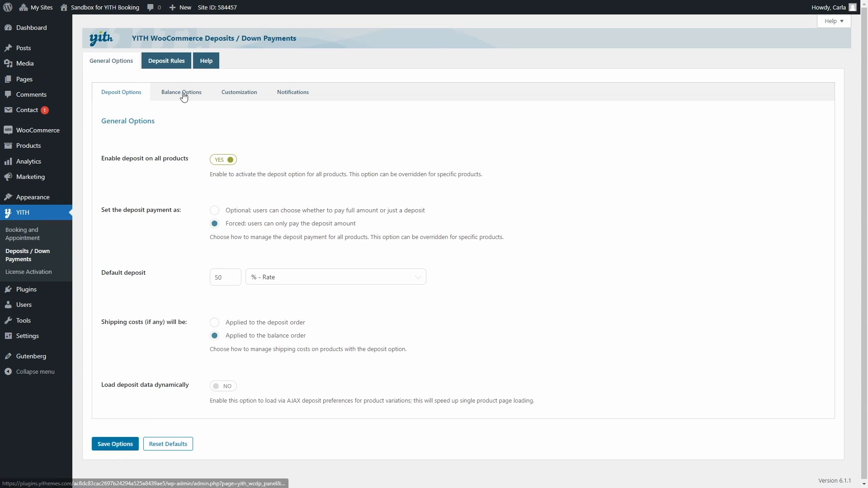
In Balance Options, require customers to pay the balance.
{"action": "left_click", "coordinate": [181, 92]}
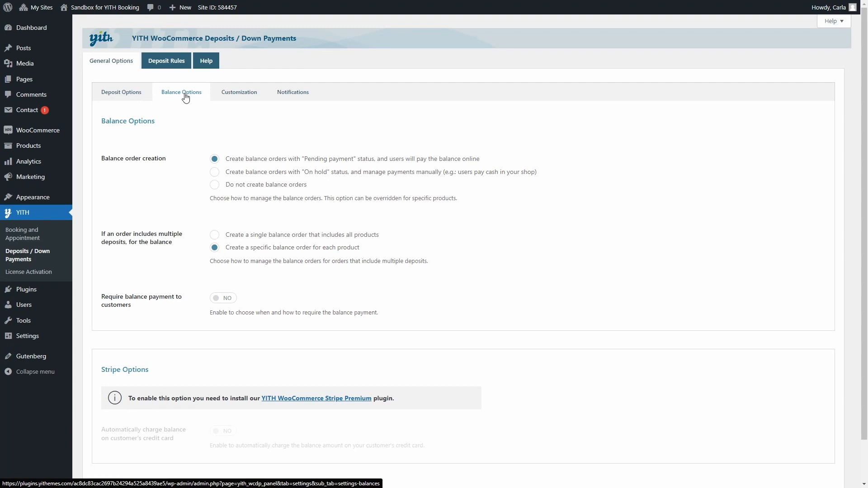
{"action": "mouse_move", "coordinate": [109, 317]}
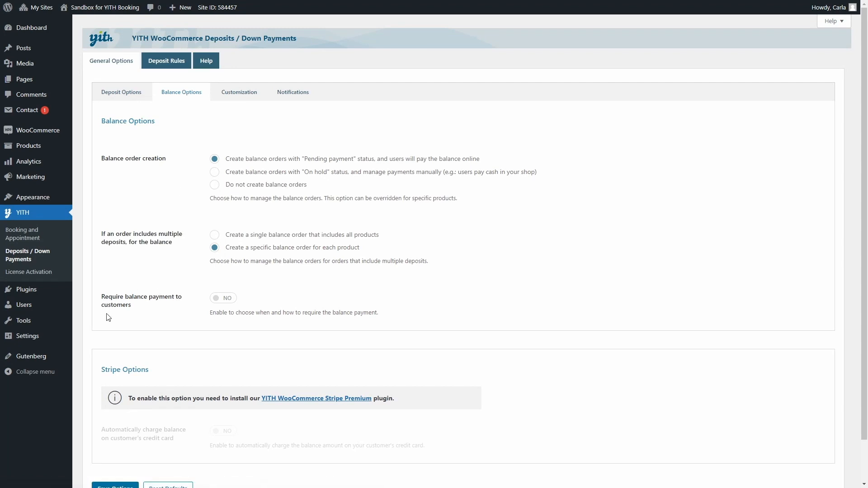
{"action": "mouse_move", "coordinate": [171, 314]}
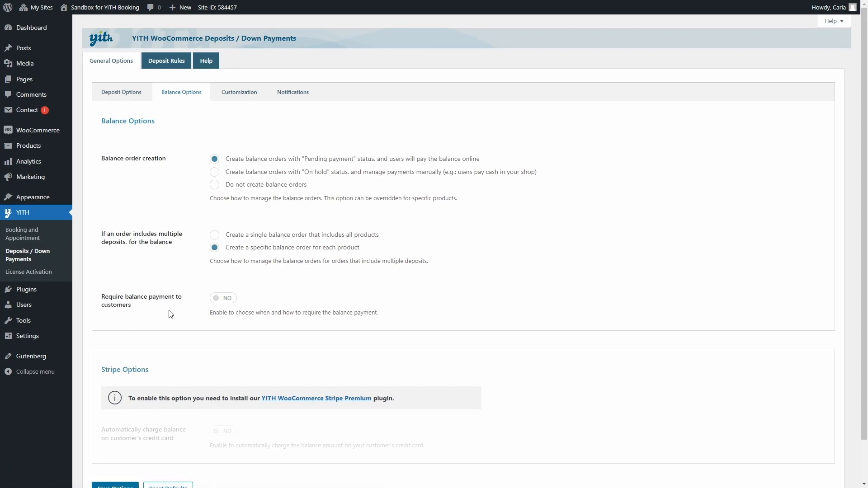
{"action": "left_click", "coordinate": [222, 297]}
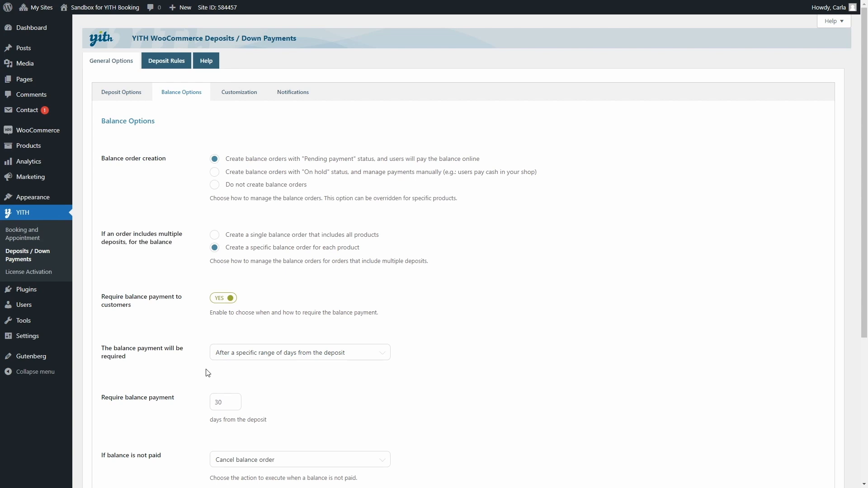
Require the balance on a specific time range before the booking start date.
{"action": "left_click", "coordinate": [299, 351]}
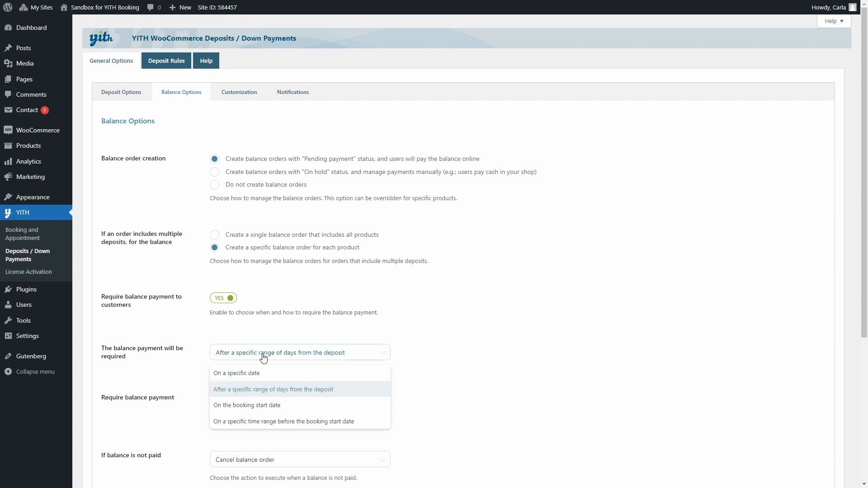
{"action": "mouse_move", "coordinate": [248, 374]}
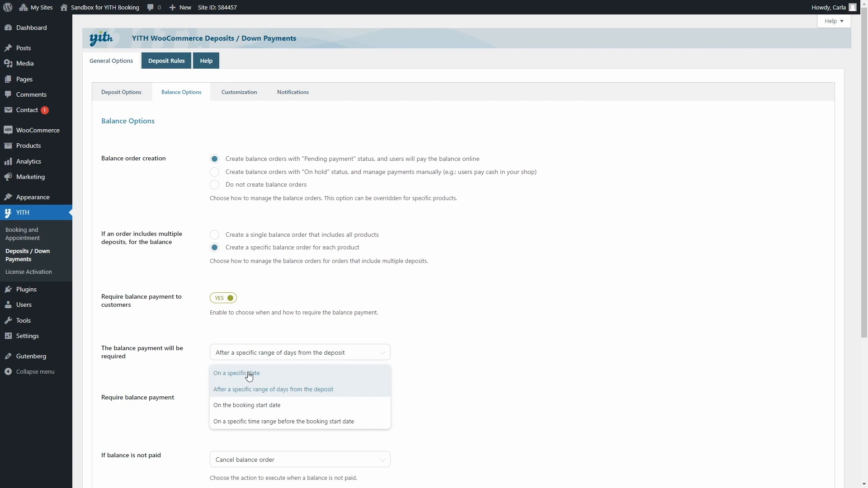
{"action": "mouse_move", "coordinate": [255, 395]}
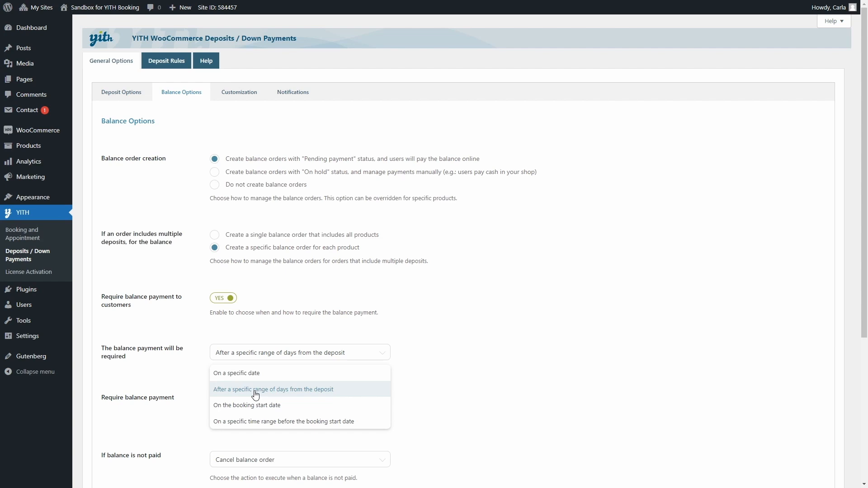
{"action": "mouse_move", "coordinate": [247, 406]}
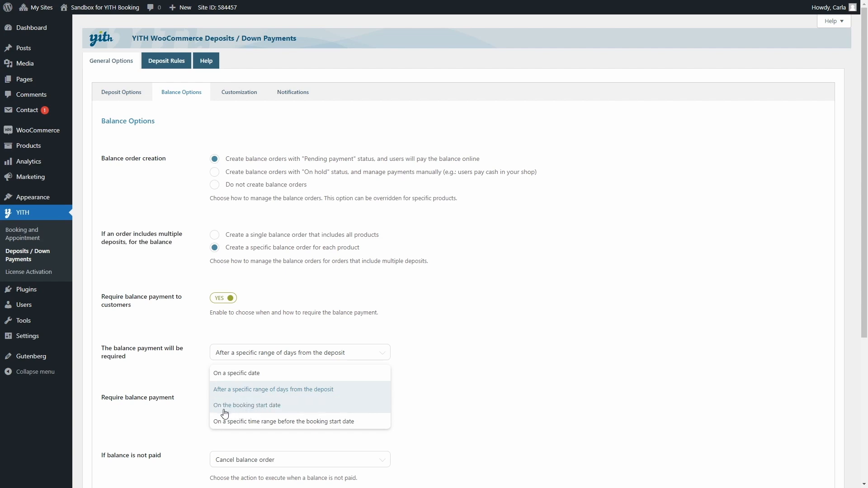
{"action": "mouse_move", "coordinate": [216, 429]}
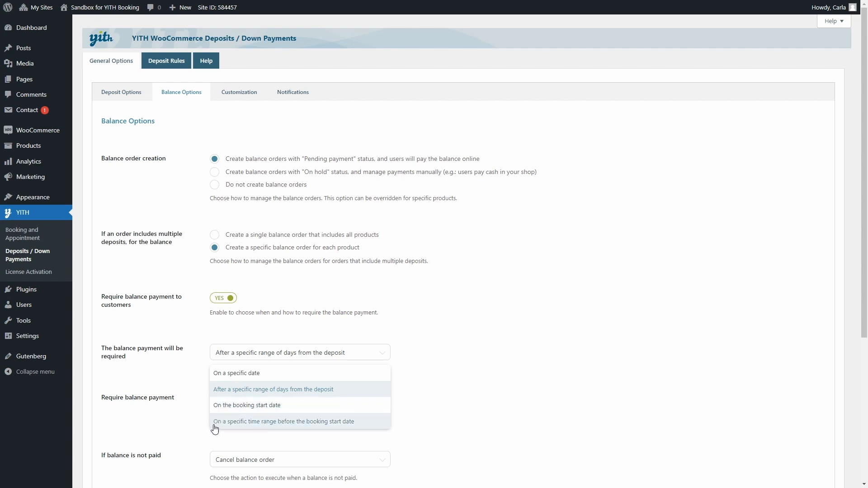
{"action": "mouse_move", "coordinate": [228, 432]}
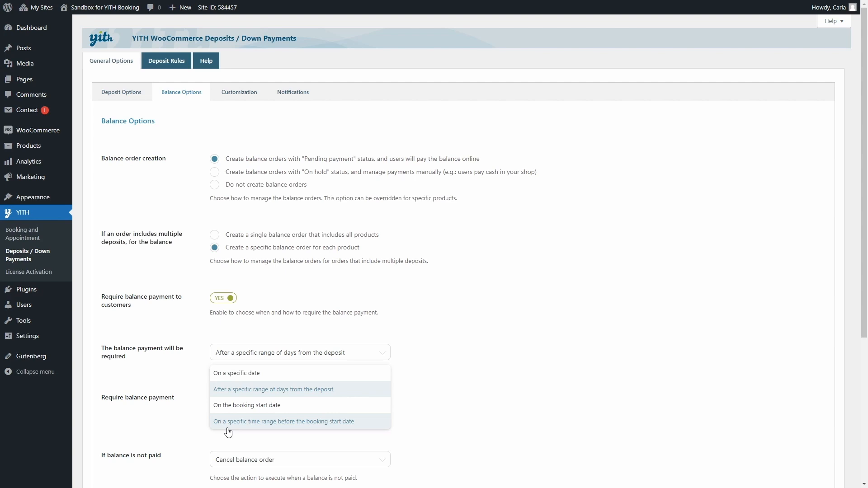
{"action": "left_click", "coordinate": [284, 422]}
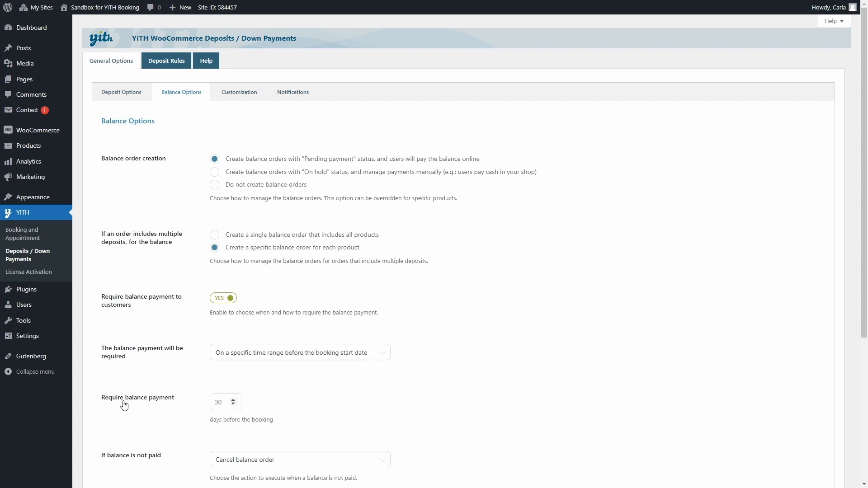
{"action": "mouse_move", "coordinate": [204, 436]}
{"action": "type", "text": "7"}
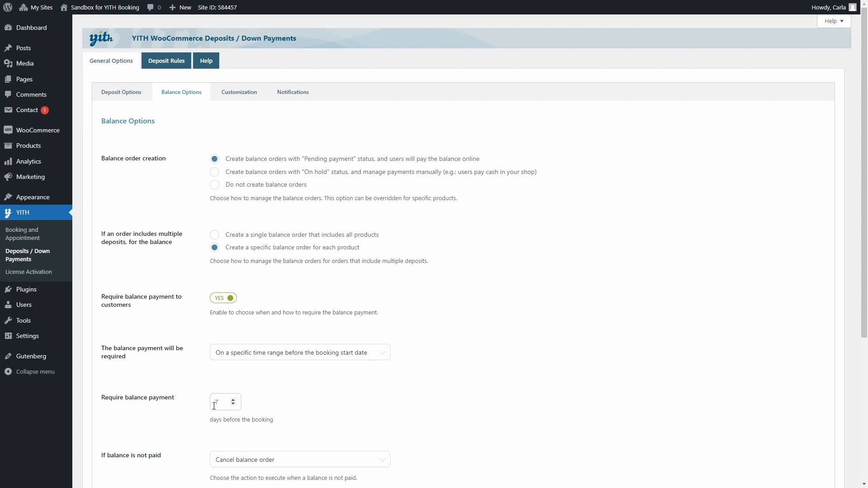
Save the balance options with the balance due 7 days before booking start.
{"action": "scroll", "scroll_direction": "down", "scroll_amount": 3}
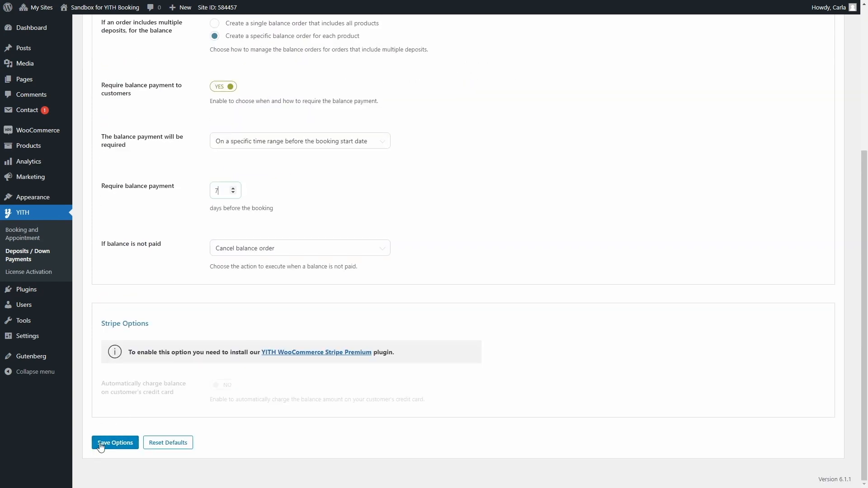
{"action": "left_click", "coordinate": [114, 442]}
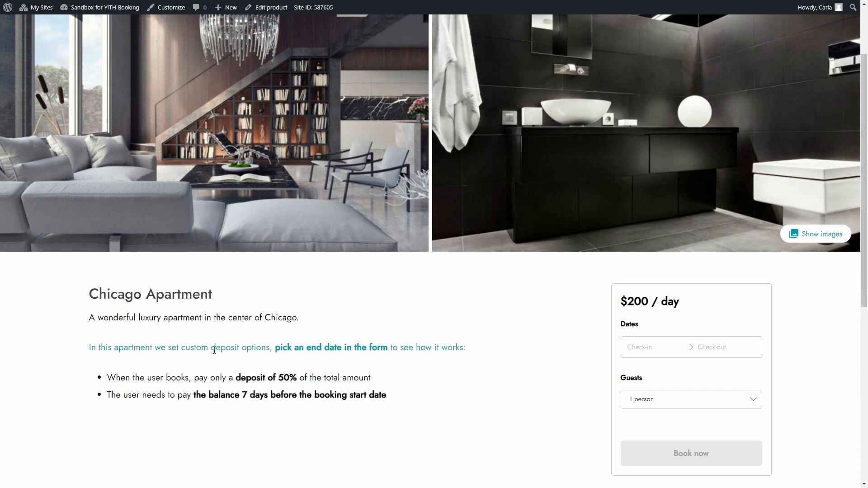
{"action": "mouse_move", "coordinate": [305, 348]}
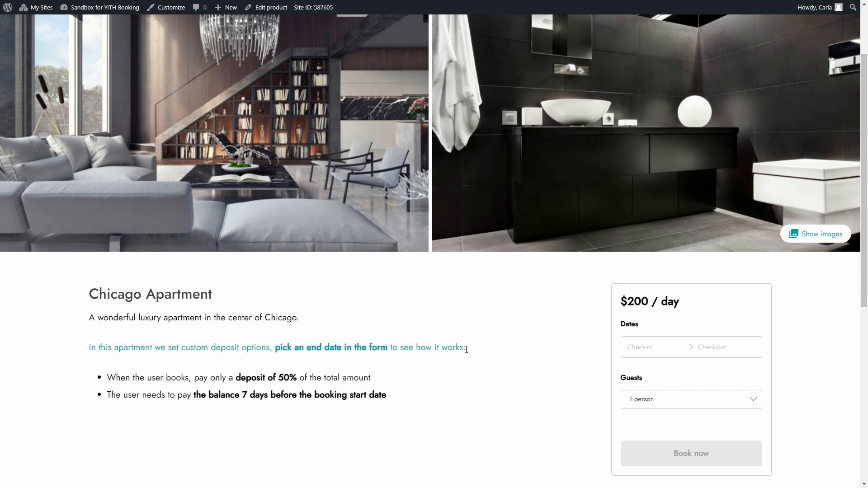
{"action": "mouse_move", "coordinate": [203, 390]}
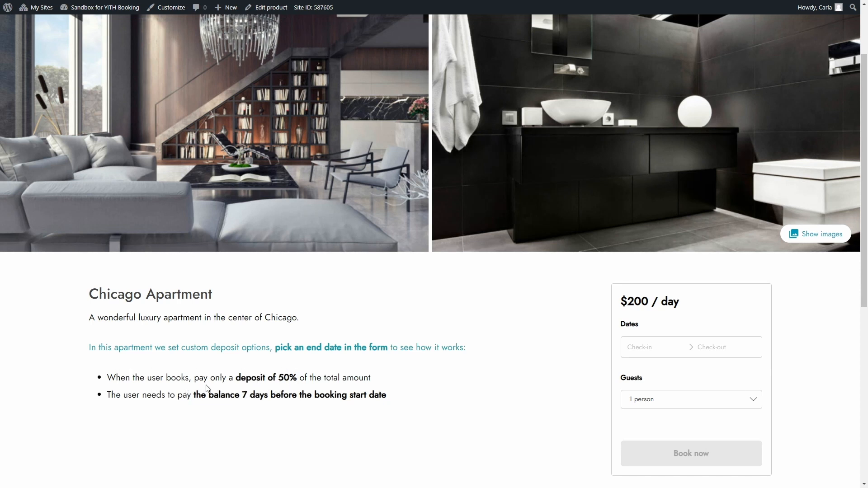
{"action": "mouse_move", "coordinate": [277, 391]}
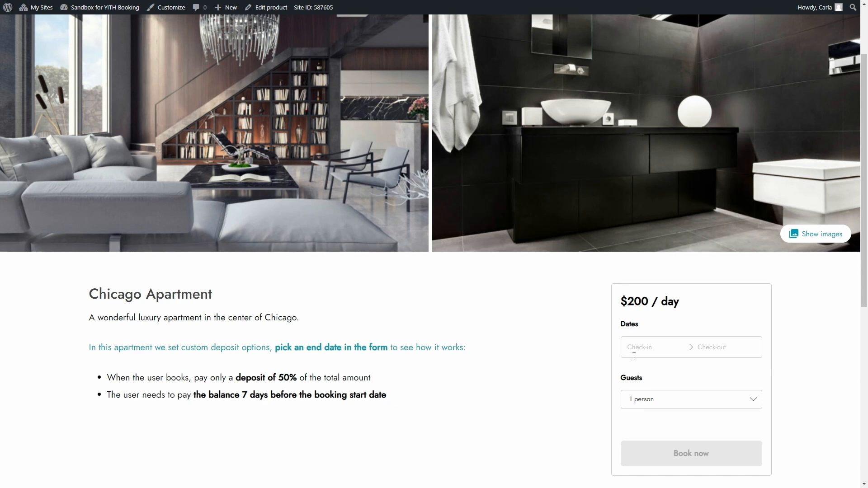
Pick January 25 as the check-in date on the Chicago Apartment booking form.
{"action": "left_click", "coordinate": [655, 347]}
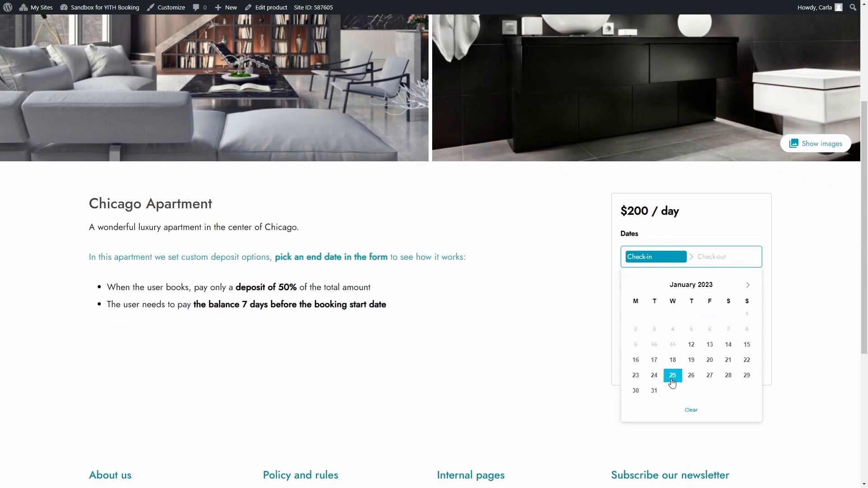
{"action": "left_click", "coordinate": [691, 375]}
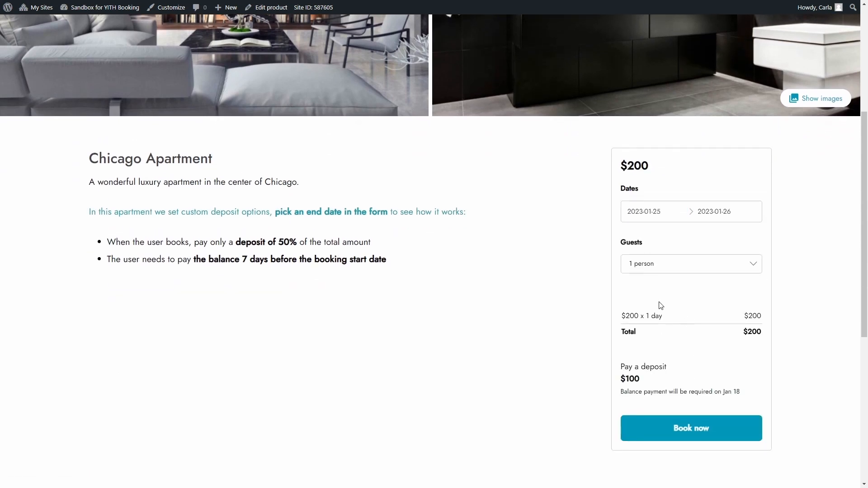
{"action": "mouse_move", "coordinate": [748, 352]}
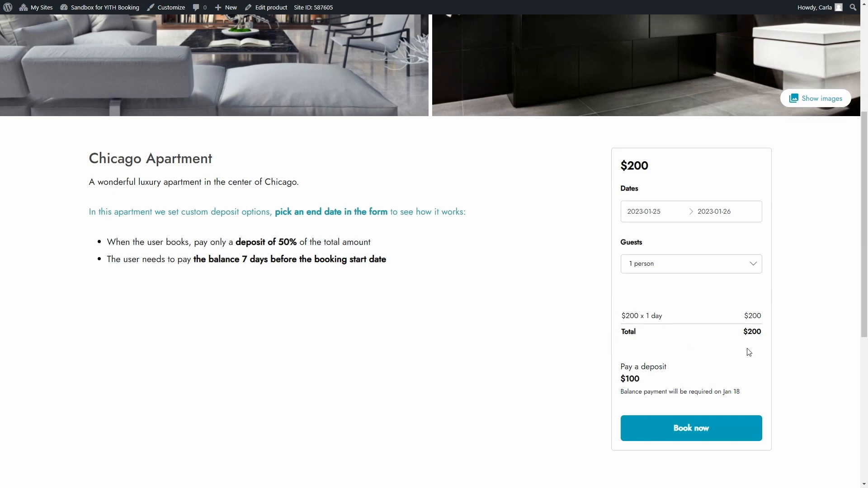
{"action": "mouse_move", "coordinate": [730, 344]}
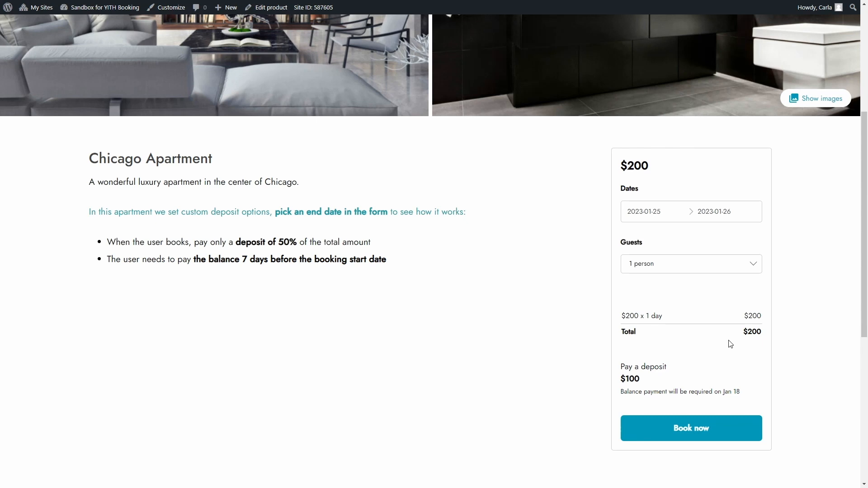
{"action": "mouse_move", "coordinate": [669, 377]}
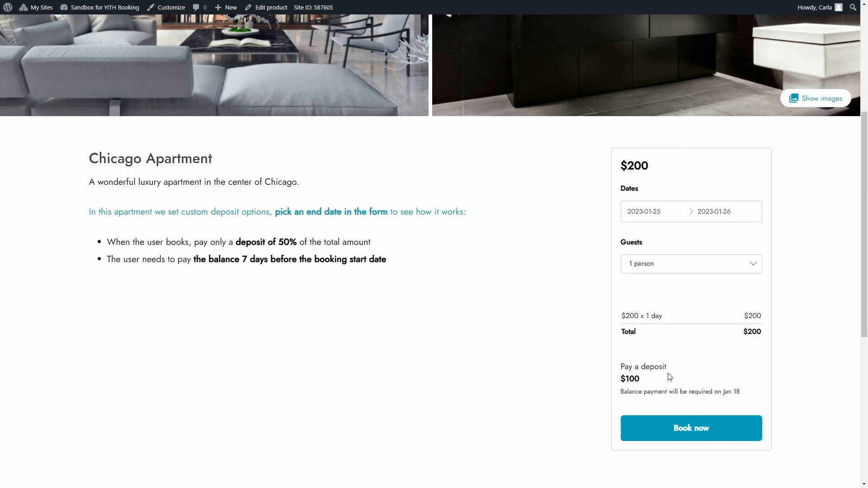
{"action": "mouse_move", "coordinate": [619, 400]}
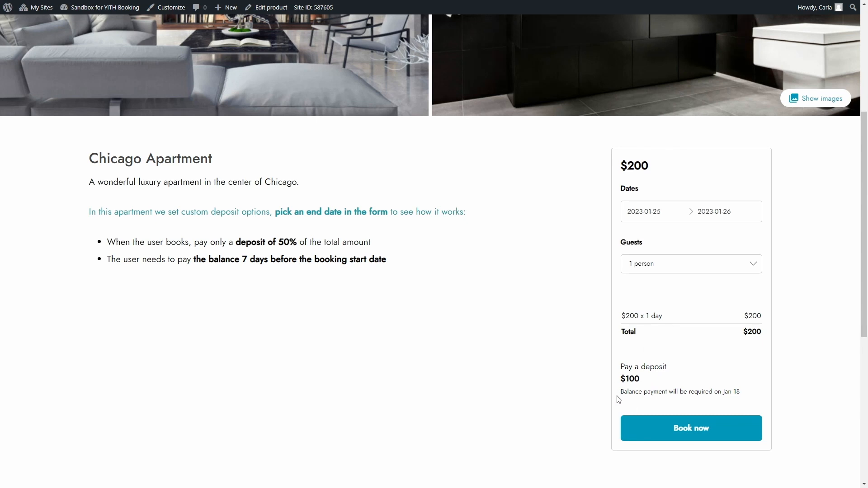
{"action": "mouse_move", "coordinate": [672, 393]}
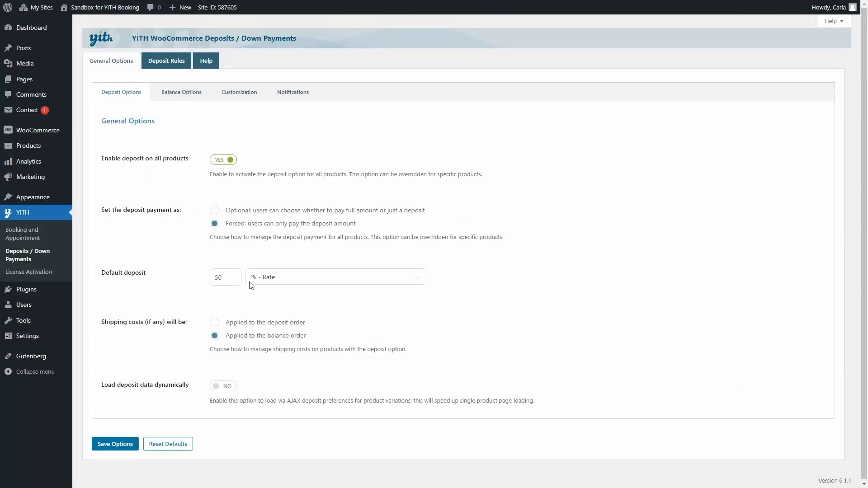
{"action": "mouse_move", "coordinate": [120, 95]}
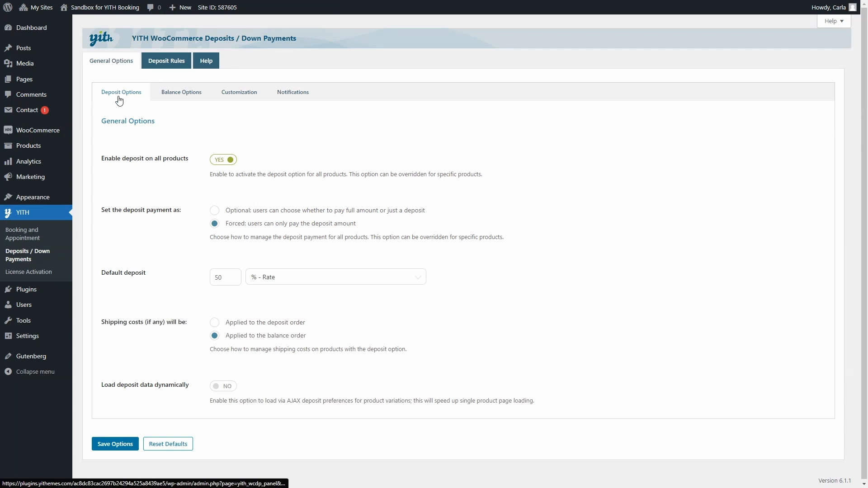
{"action": "mouse_move", "coordinate": [230, 233]}
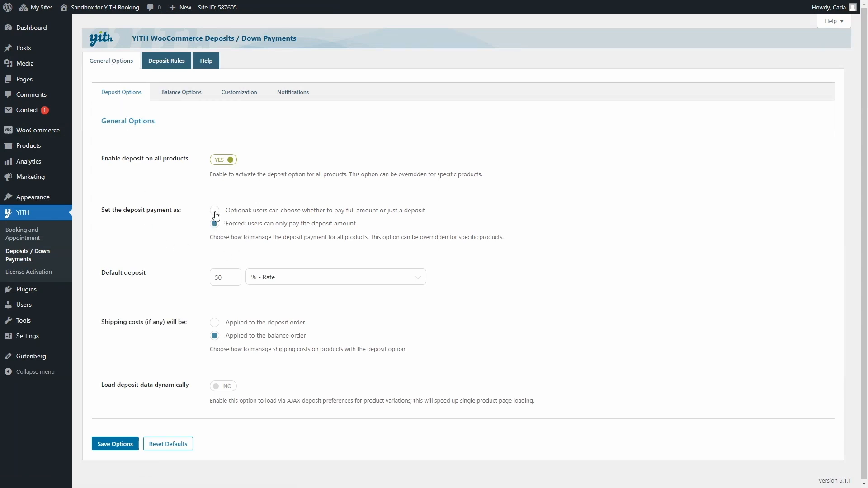
Set the deposit payment as Optional, keeping the deposit option selected by default.
{"action": "left_click", "coordinate": [215, 210]}
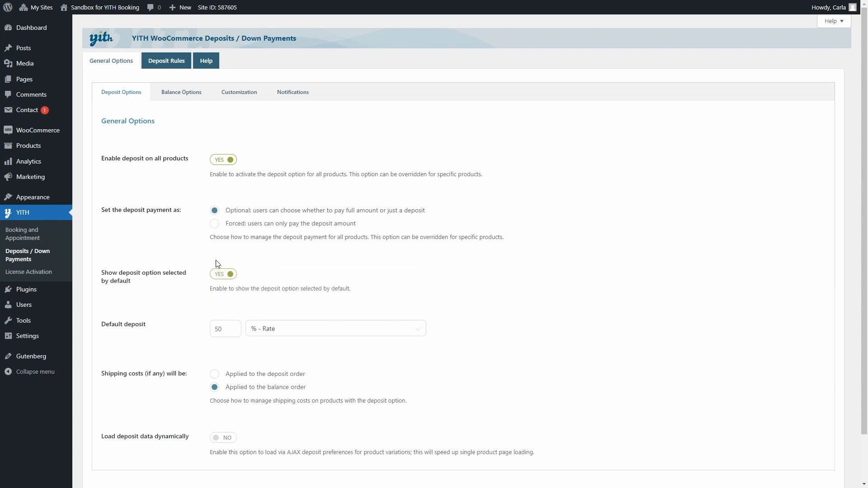
{"action": "mouse_move", "coordinate": [255, 291]}
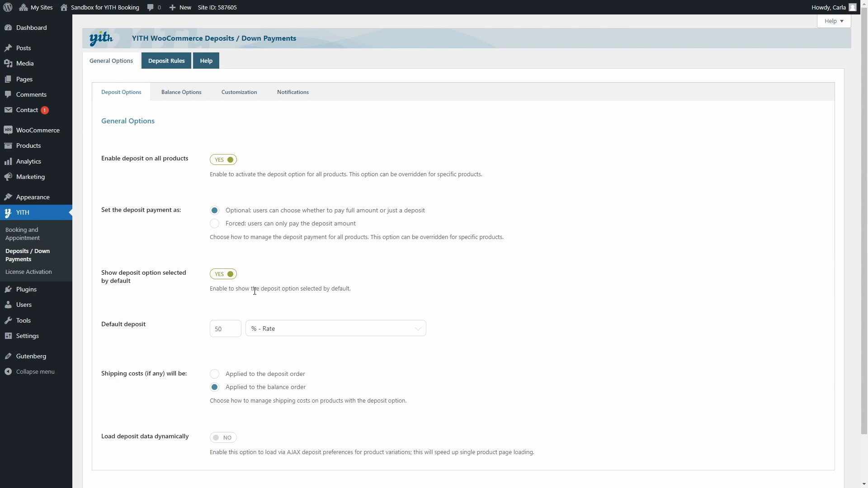
{"action": "mouse_move", "coordinate": [255, 291]}
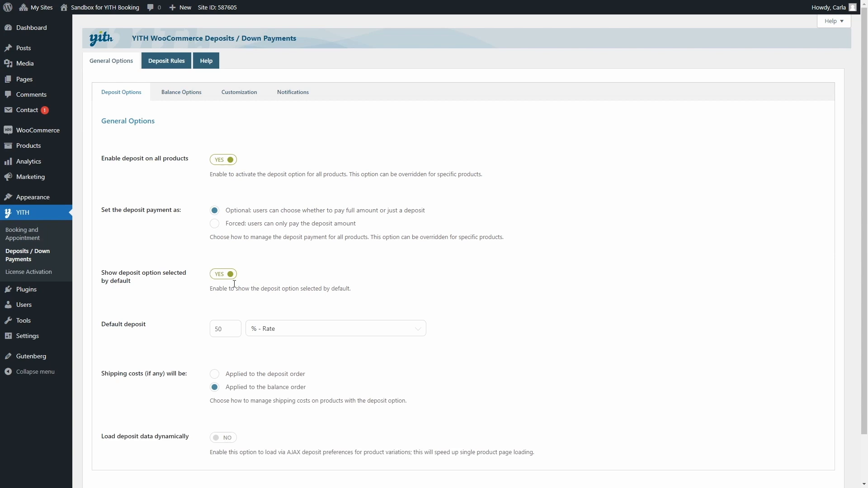
{"action": "scroll", "scroll_direction": "down", "scroll_amount": 3}
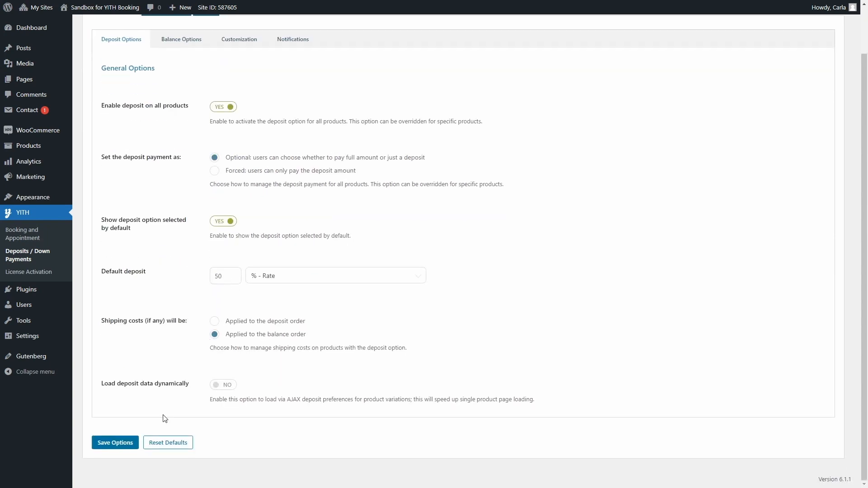
{"action": "scroll", "scroll_direction": "up", "scroll_amount": 3}
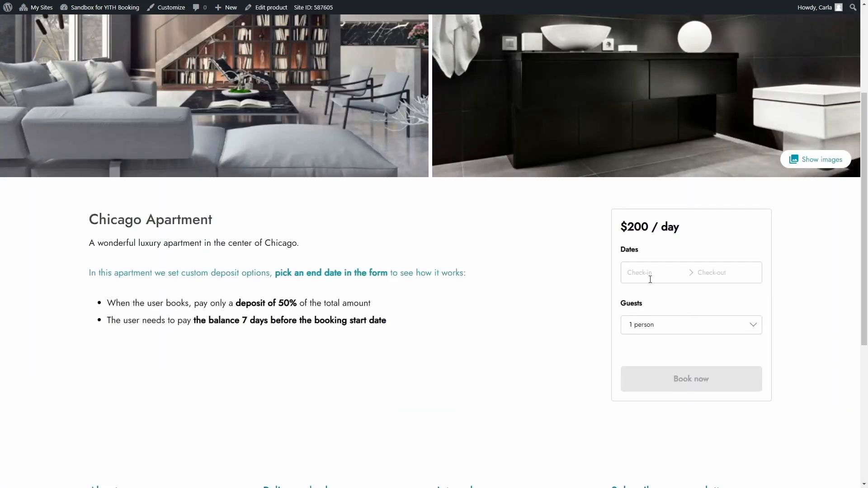
Pick January 26 as check-out, review the pay-full/pay-deposit radios, and return to deposit settings.
{"action": "left_click", "coordinate": [672, 391]}
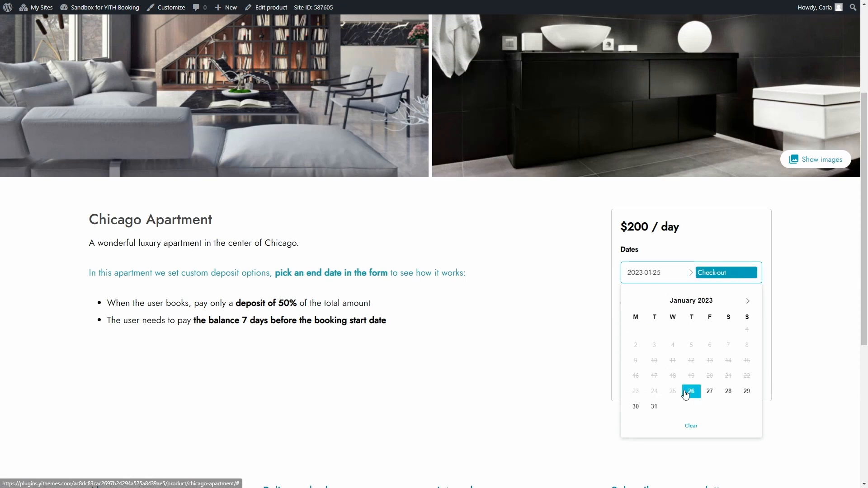
{"action": "left_click", "coordinate": [691, 390]}
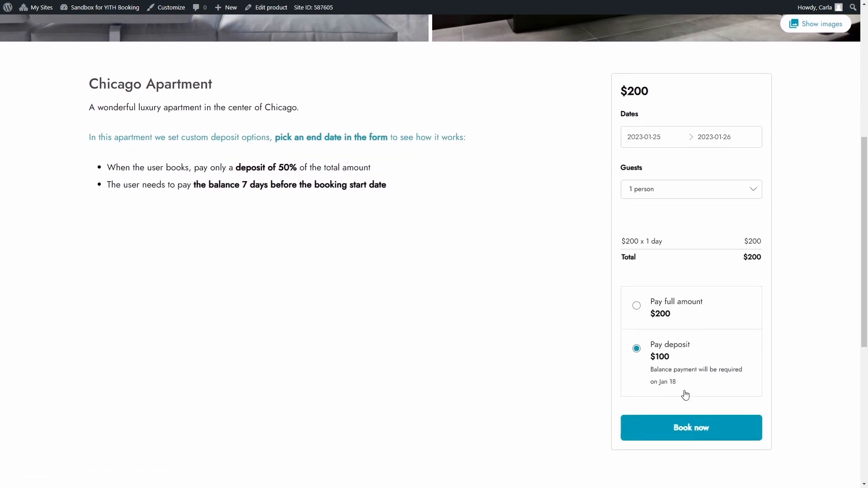
{"action": "mouse_move", "coordinate": [684, 378]}
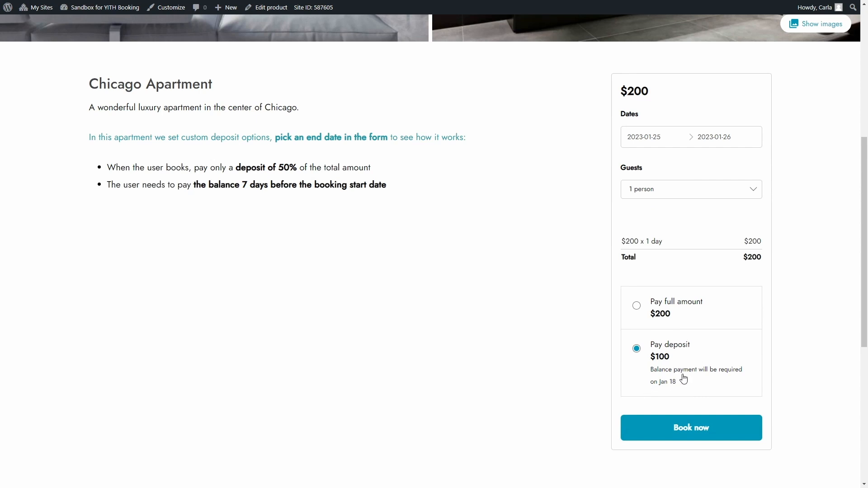
{"action": "mouse_move", "coordinate": [640, 360]}
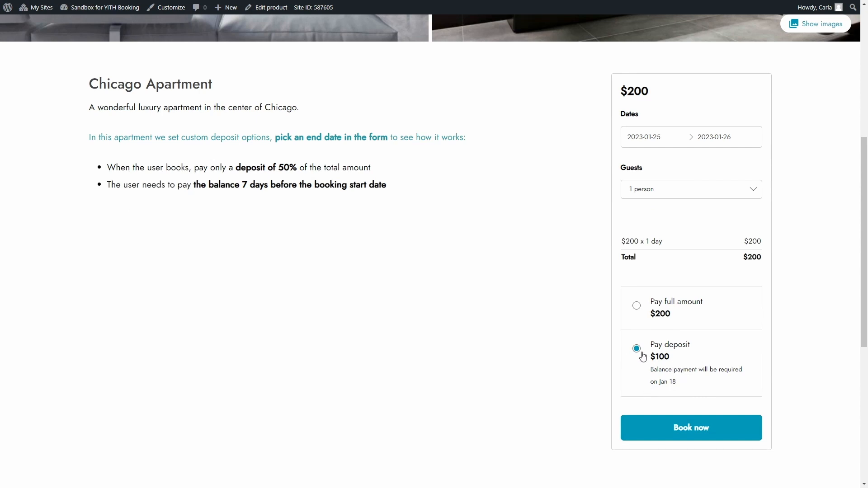
{"action": "mouse_move", "coordinate": [670, 389]}
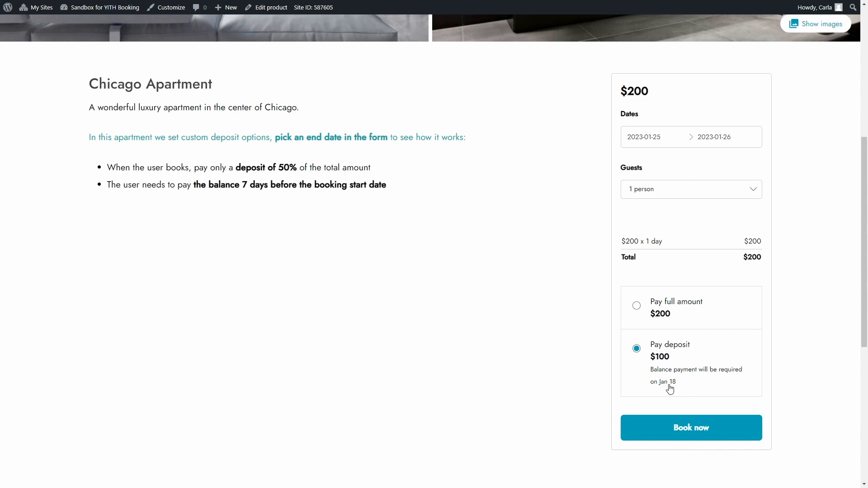
{"action": "mouse_move", "coordinate": [664, 362]}
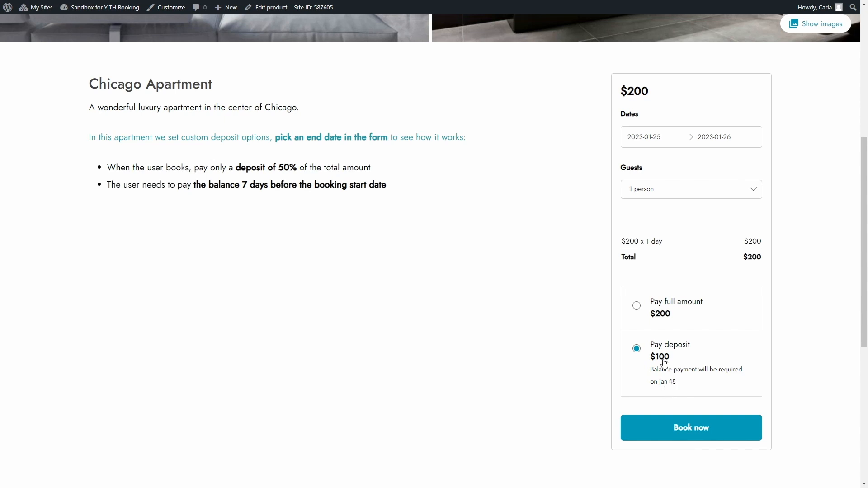
{"action": "left_click", "coordinate": [636, 305]}
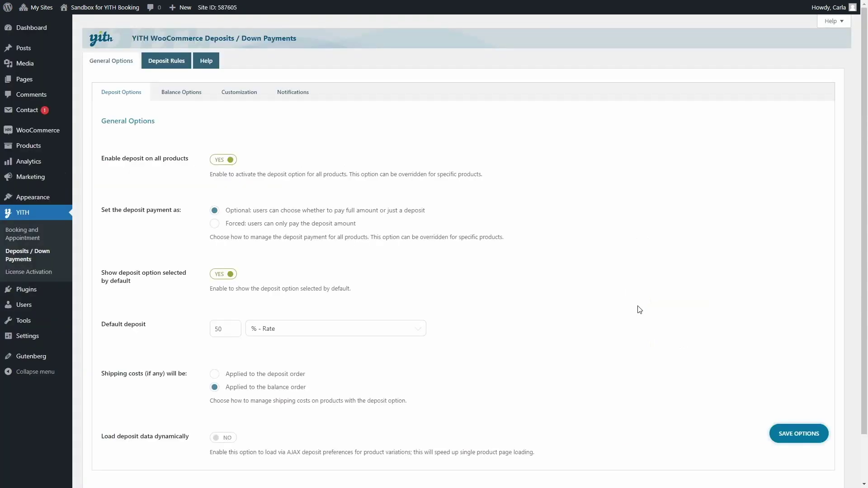
{"action": "mouse_move", "coordinate": [50, 226]}
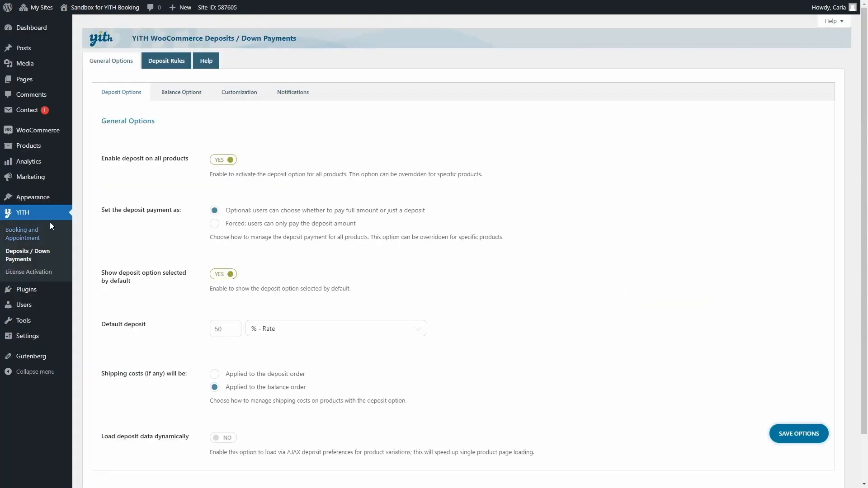
Open YITH Booking and Appointment's Cart & Orders settings to review the Deposits integration.
{"action": "left_click", "coordinate": [23, 233]}
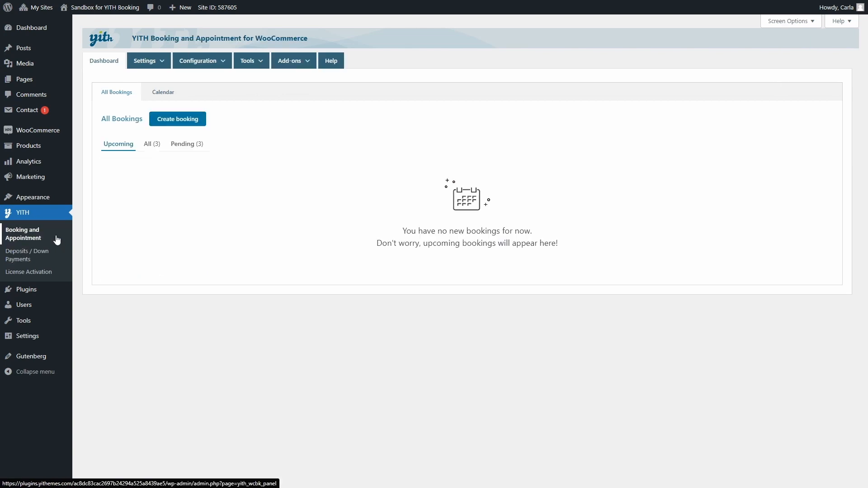
{"action": "left_click", "coordinate": [145, 61]}
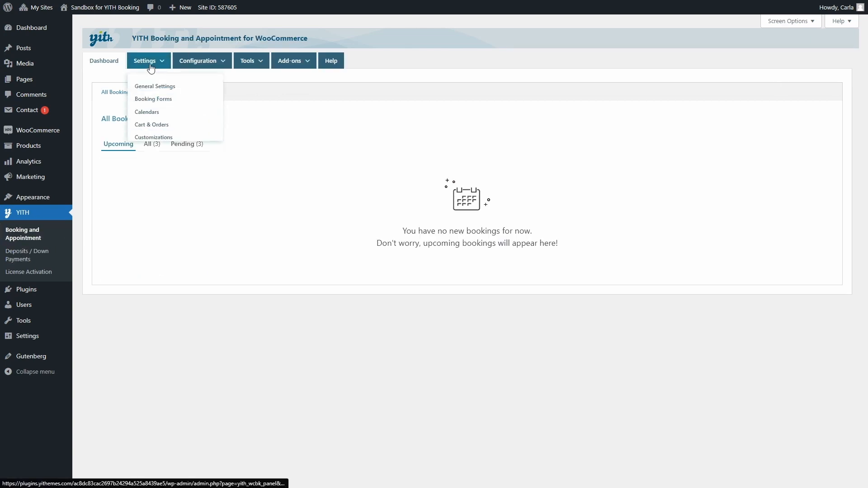
{"action": "left_click", "coordinate": [151, 124]}
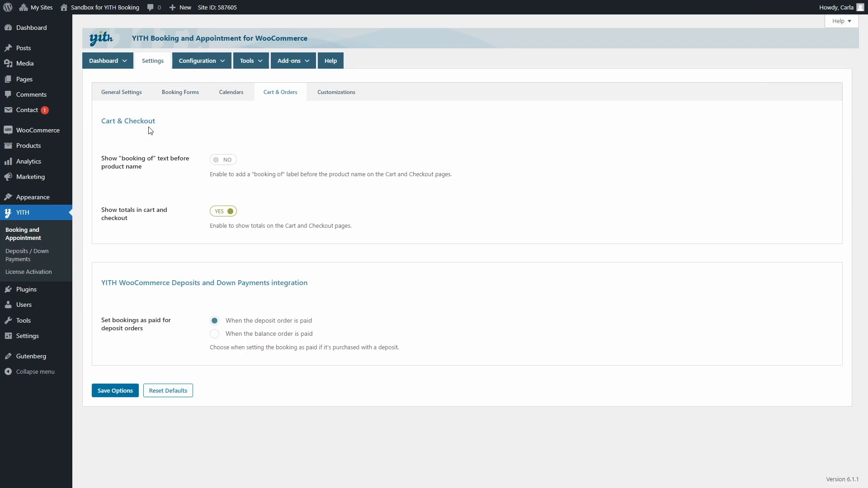
{"action": "mouse_move", "coordinate": [153, 276]}
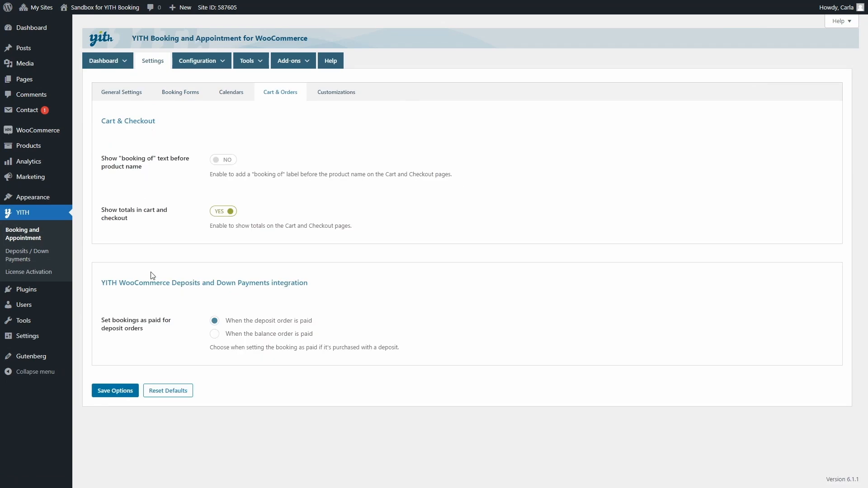
{"action": "mouse_move", "coordinate": [229, 279]}
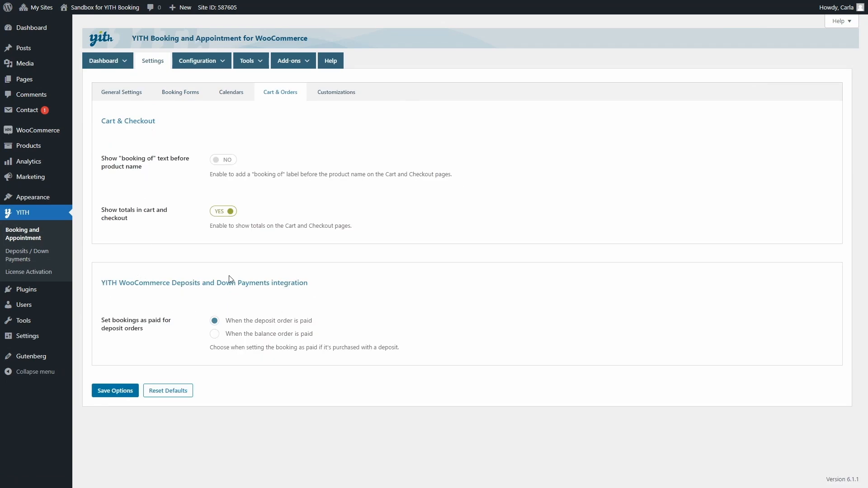
{"action": "mouse_move", "coordinate": [162, 279]}
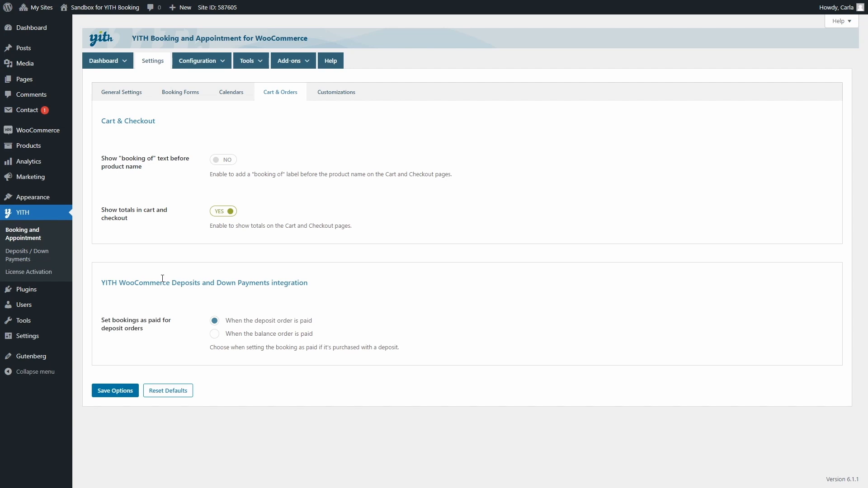
{"action": "mouse_move", "coordinate": [200, 329]}
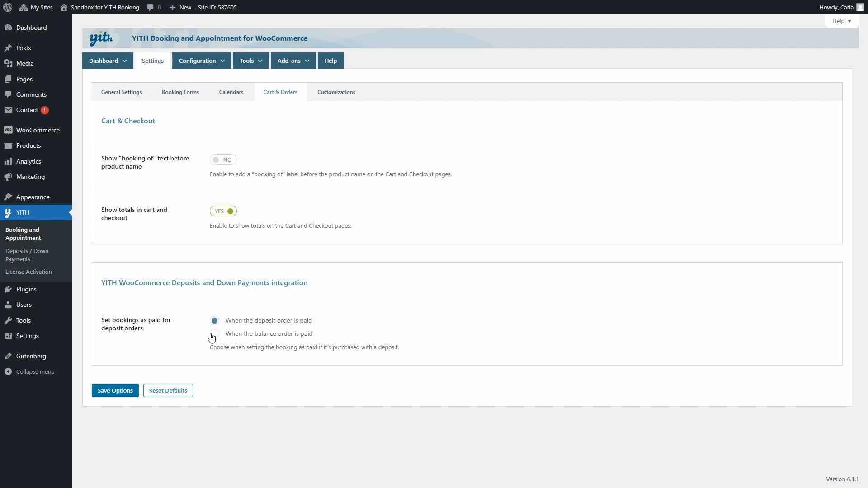
{"action": "mouse_move", "coordinate": [214, 337]}
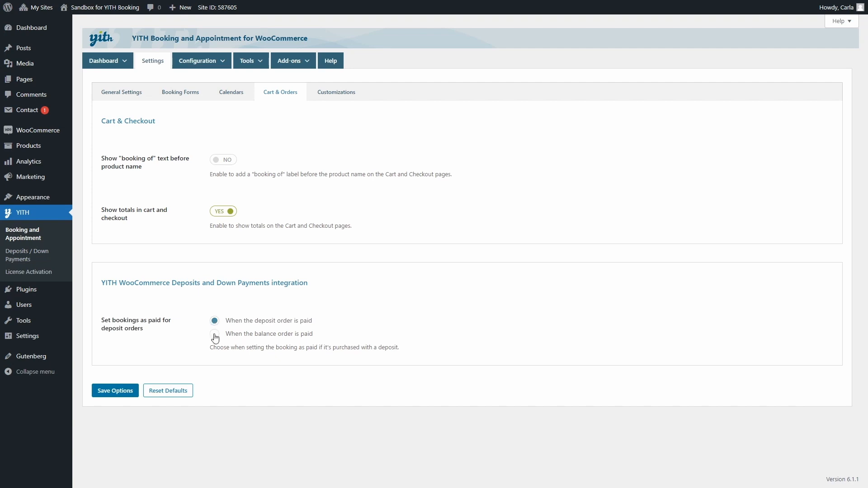